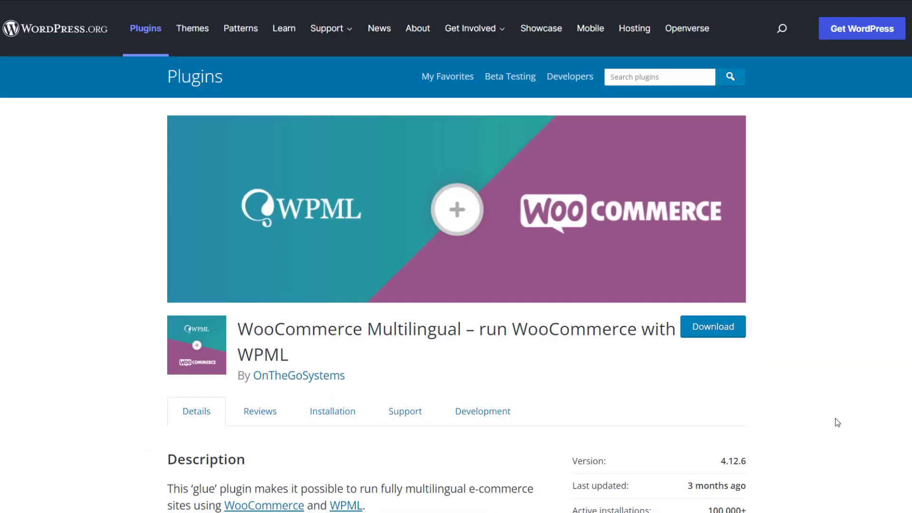
# From the plugin page visit wpml.org and go to the account's Downloads page
pyautogui.click(711, 326)
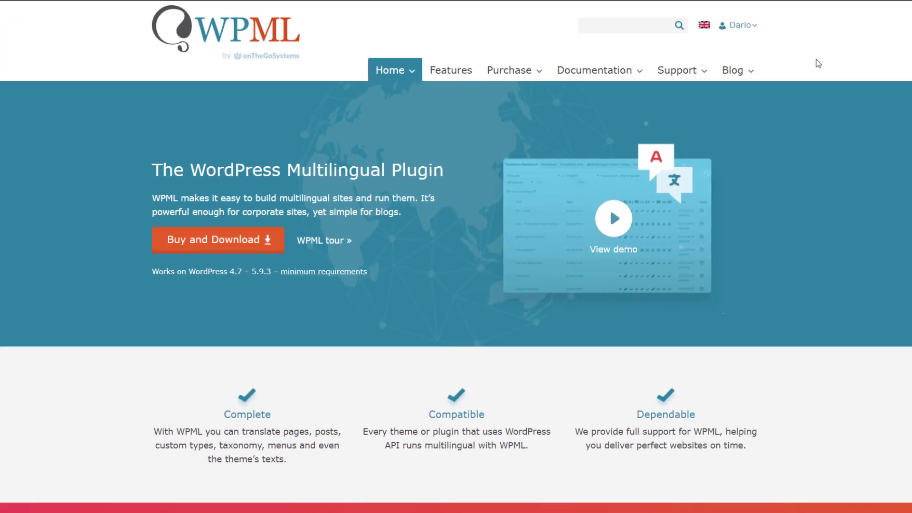
pyautogui.click(739, 25)
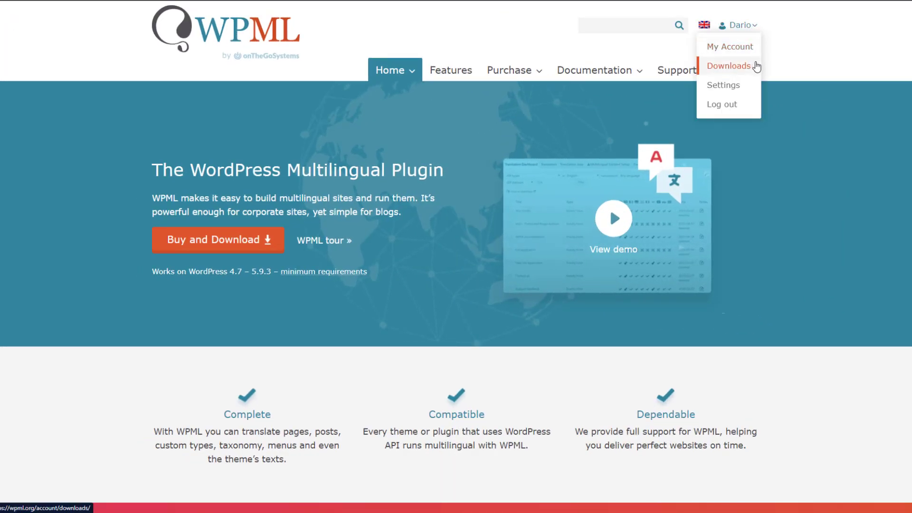
pyautogui.click(721, 105)
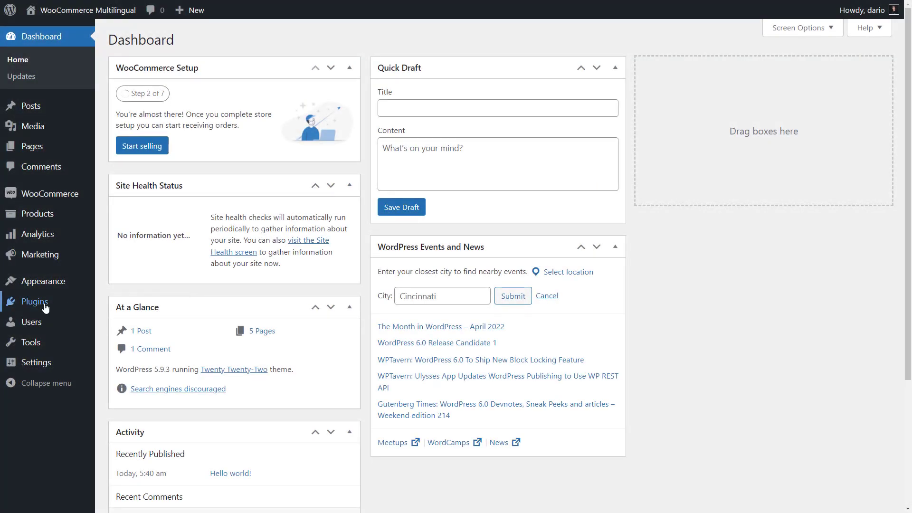
# Search installed plugins for 'woocom', activate WooCommerce Multilingual & Multicurrency and go to its settings
pyautogui.click(34, 301)
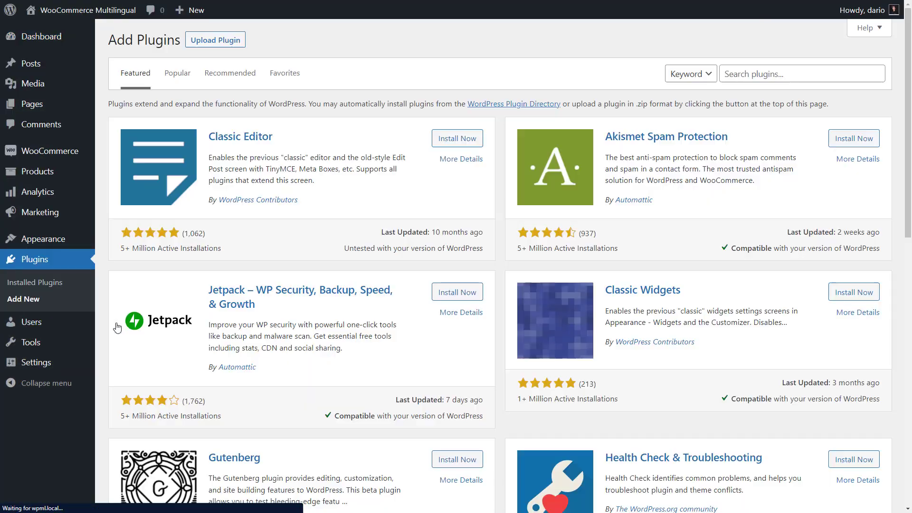
pyautogui.write('woocom')
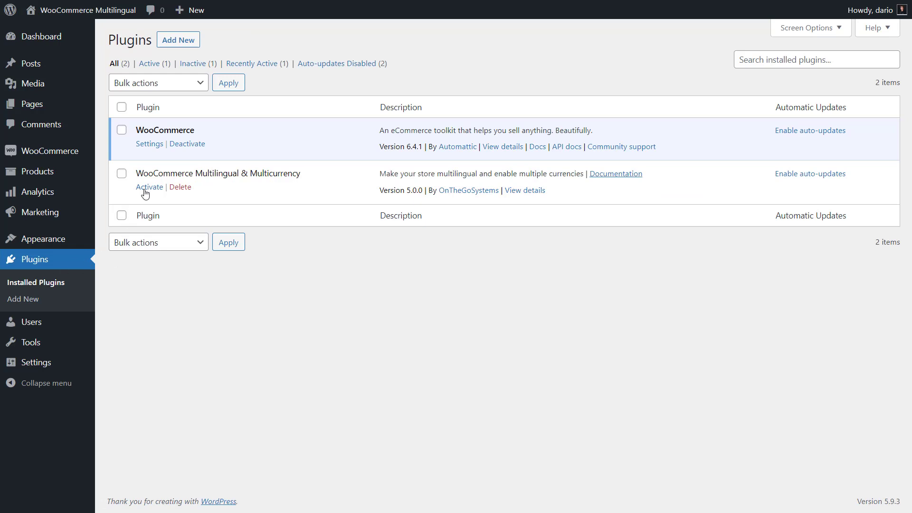
pyautogui.click(149, 188)
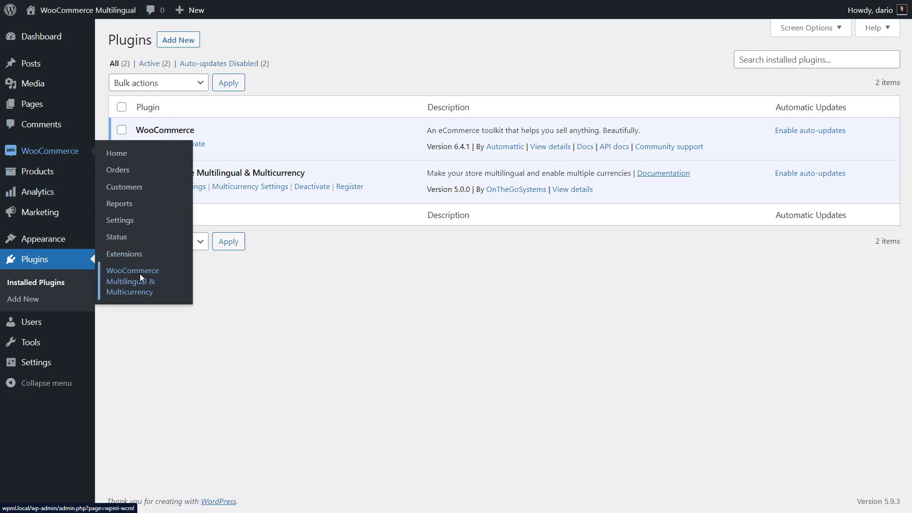
pyautogui.click(132, 281)
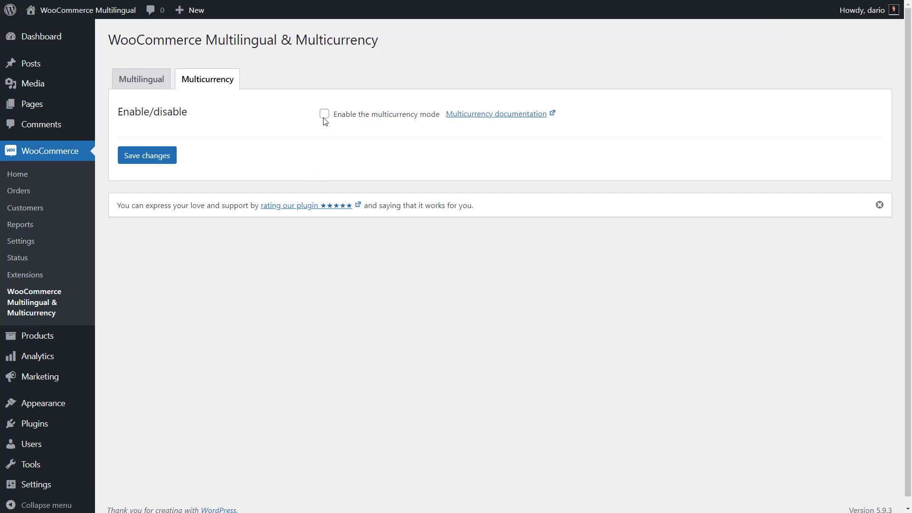
# Enable multicurrency mode by client location and apply the MaxMind licence key
pyautogui.click(324, 113)
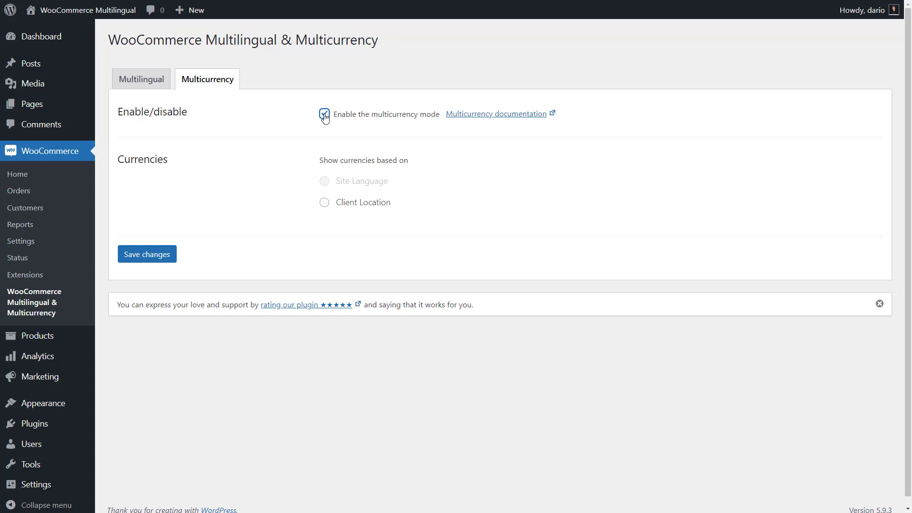
pyautogui.click(324, 203)
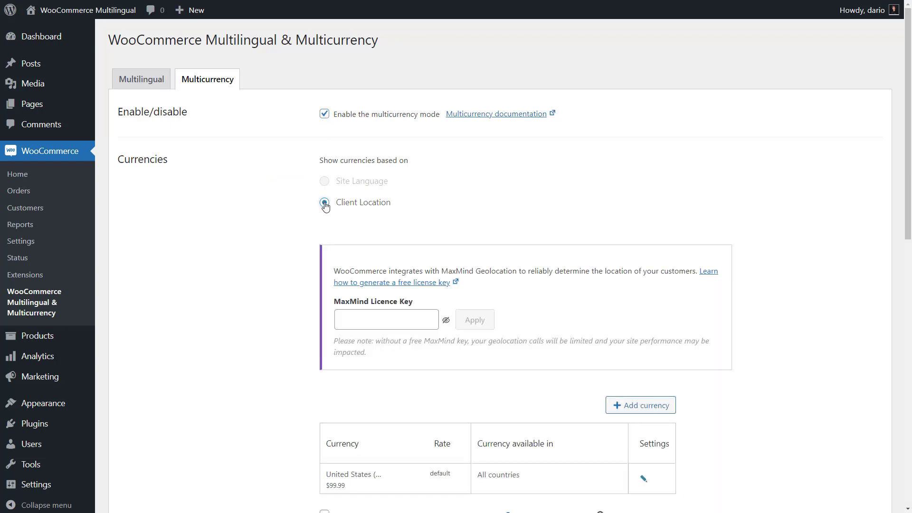
pyautogui.click(325, 202)
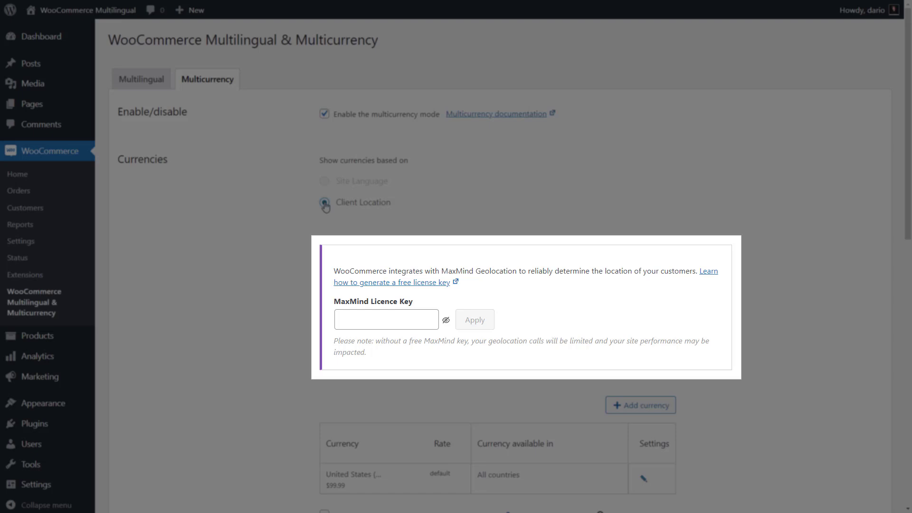
pyautogui.click(325, 201)
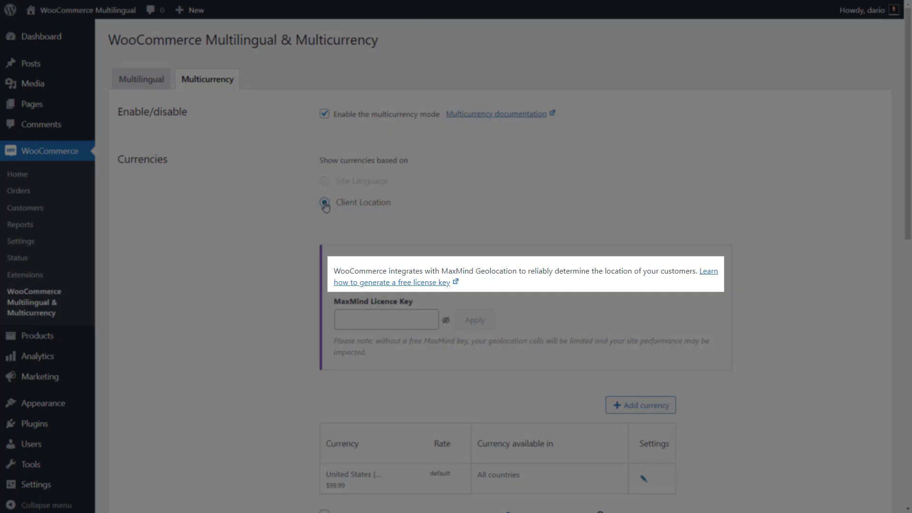
pyautogui.click(387, 319)
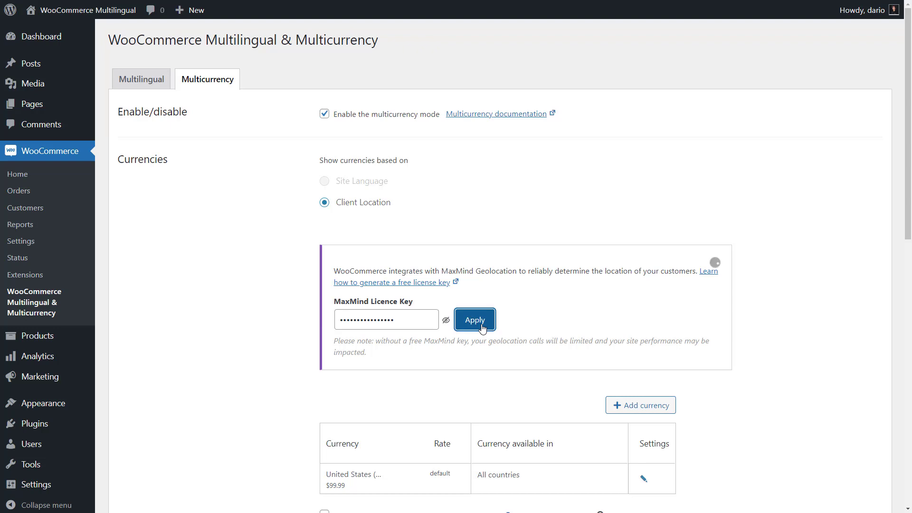
pyautogui.click(474, 320)
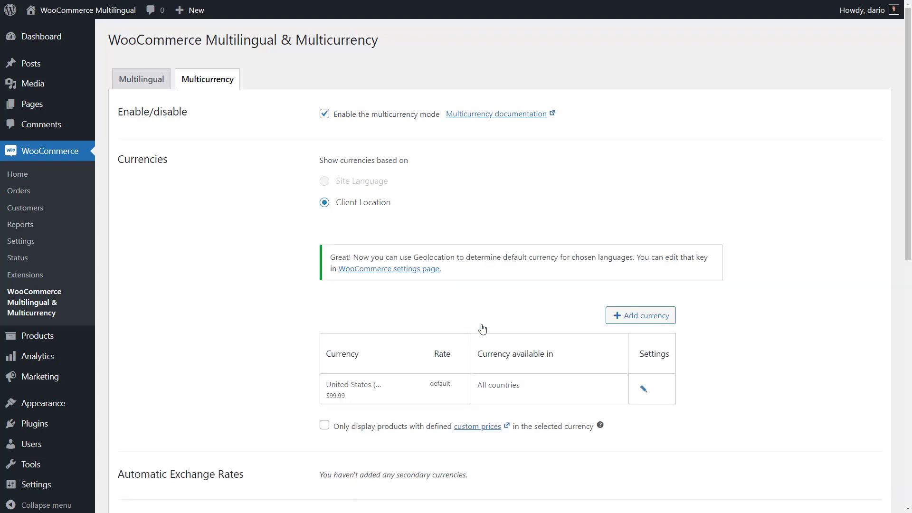
# Add Euro as a new secondary currency with exchange rate 0.9
pyautogui.click(639, 315)
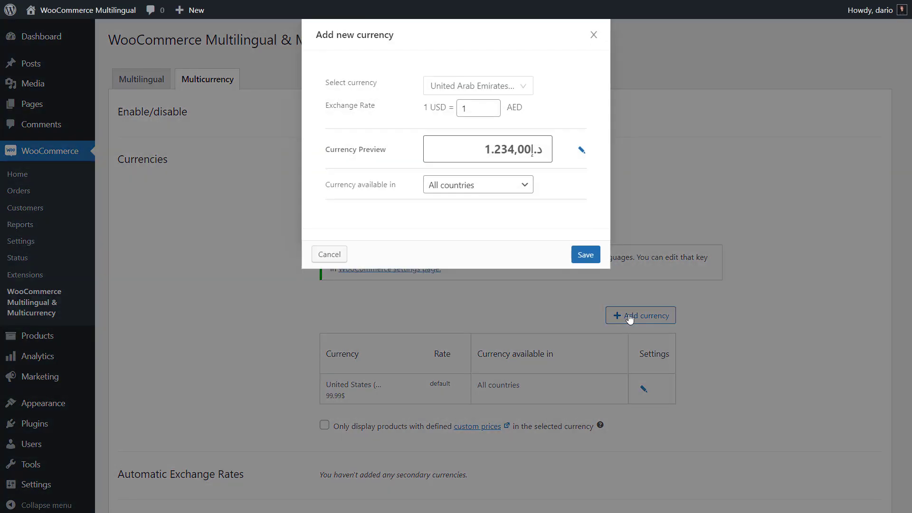
pyautogui.click(477, 86)
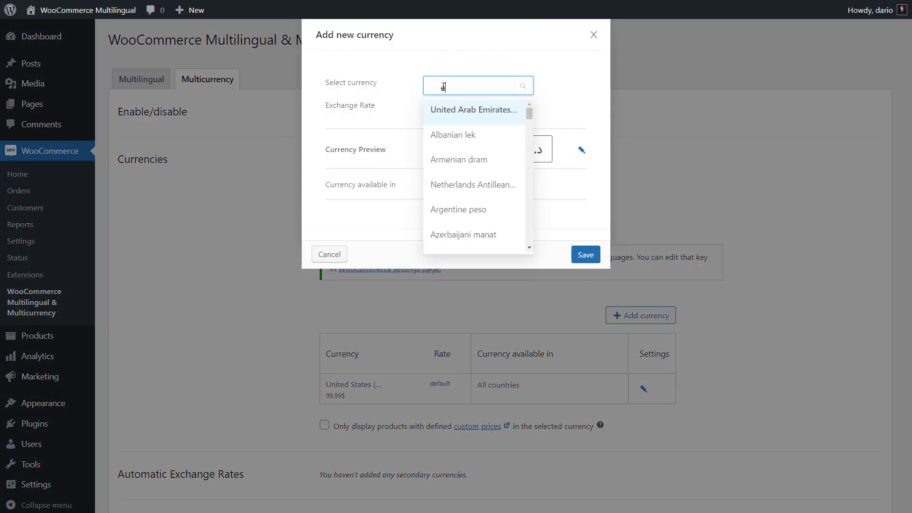
pyautogui.click(474, 85)
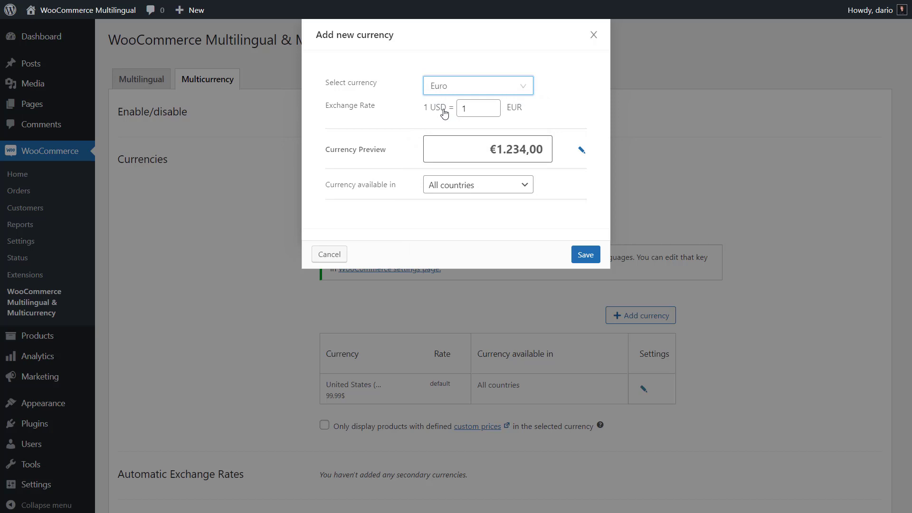
pyautogui.write('0')
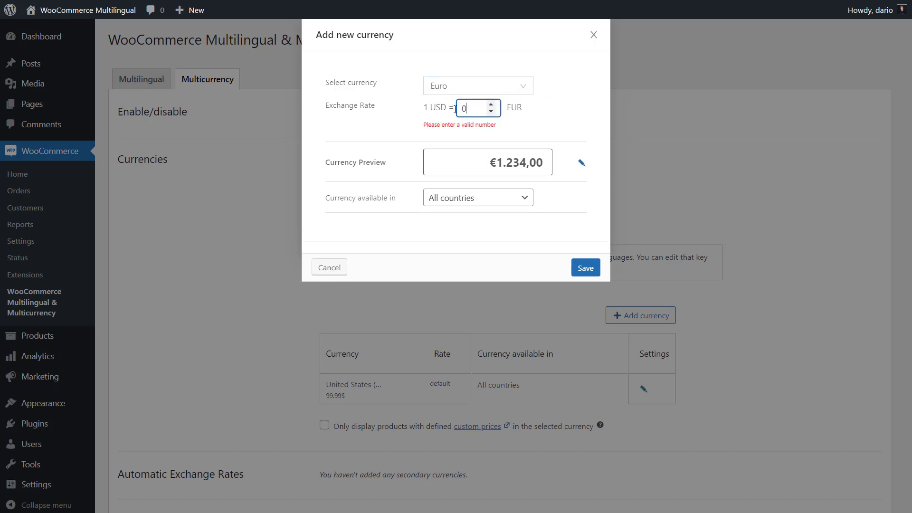
pyautogui.write('.9')
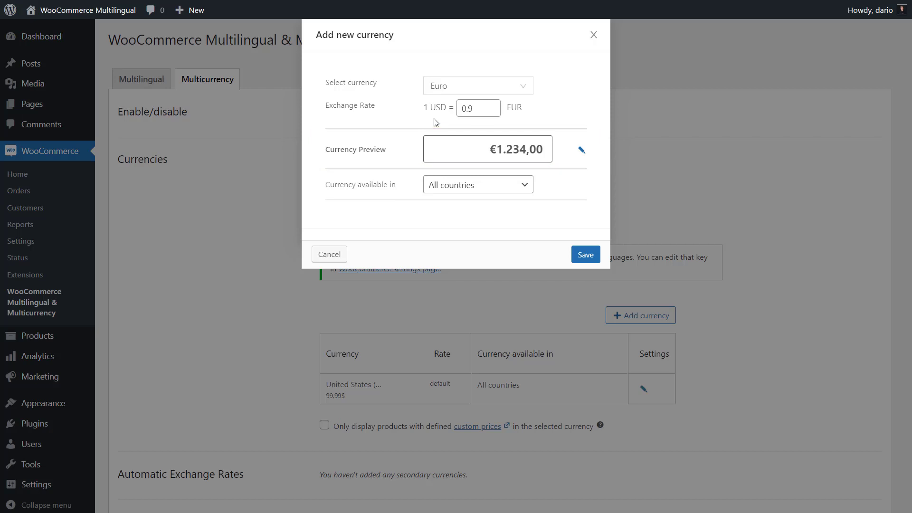
# Place the euro symbol after the amount, keep it available in all countries, and save
pyautogui.click(579, 149)
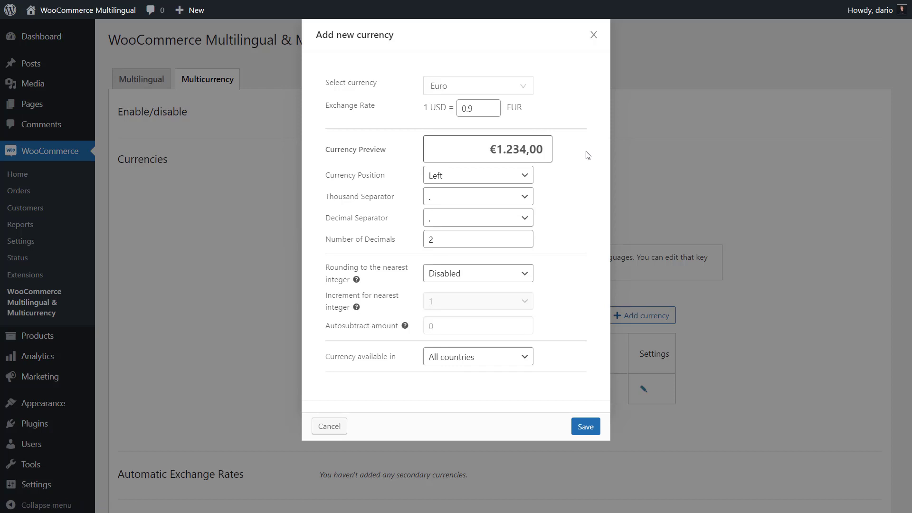
pyautogui.moveTo(511, 176)
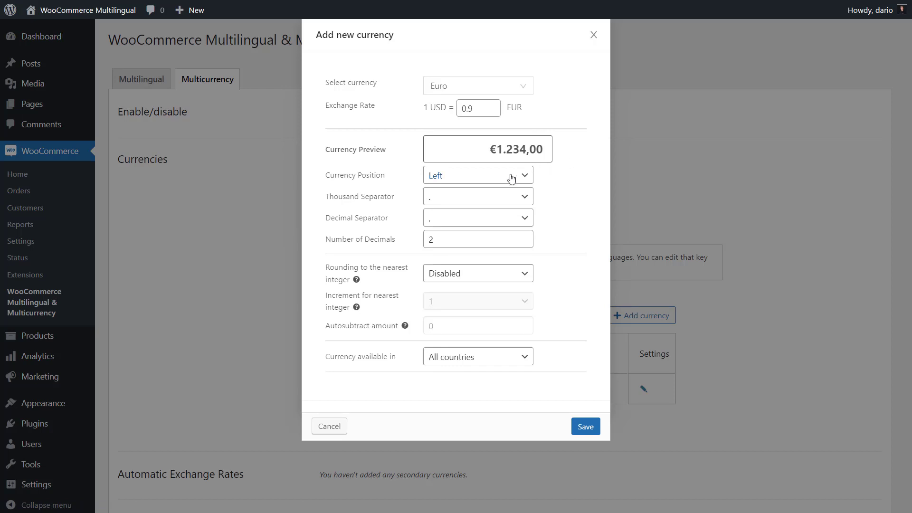
pyautogui.click(477, 175)
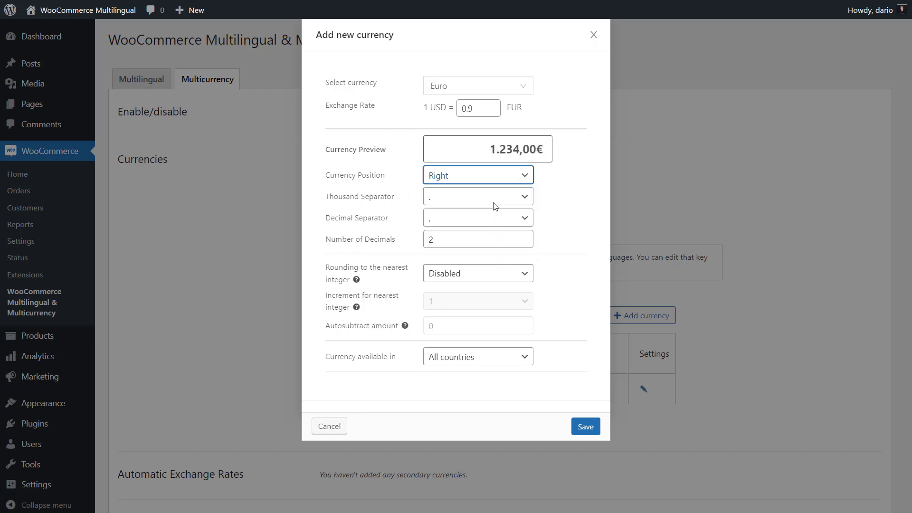
pyautogui.click(476, 357)
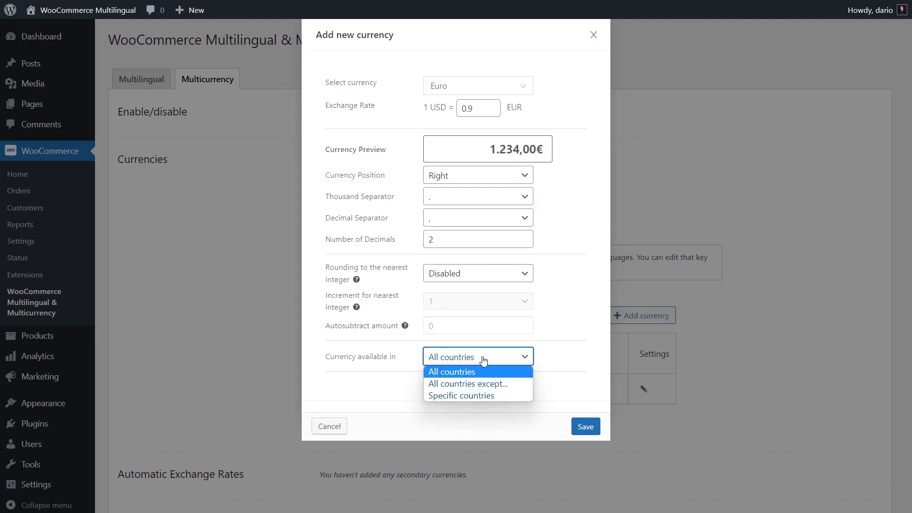
pyautogui.click(451, 371)
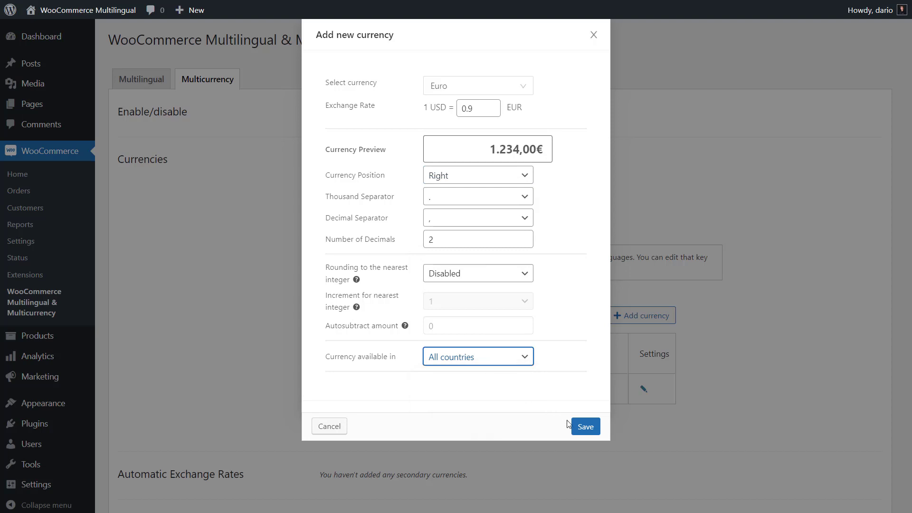
pyautogui.click(585, 426)
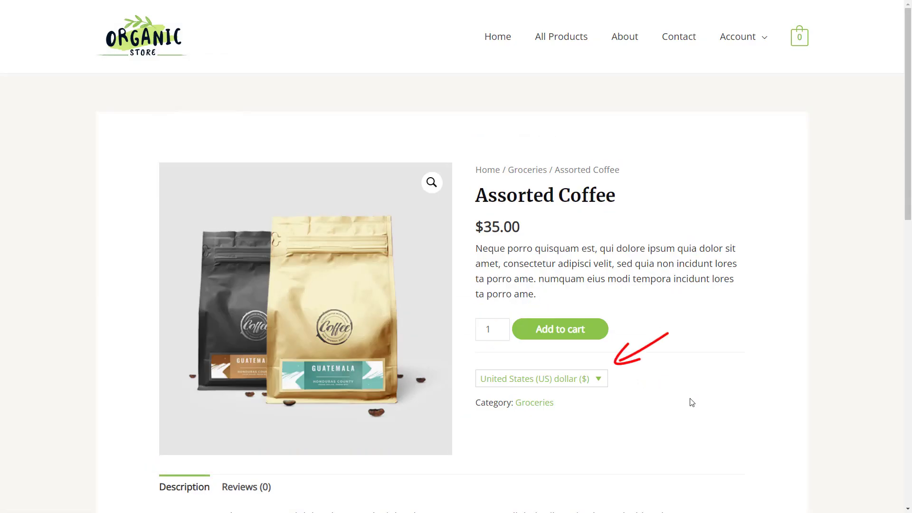
# Use the product page's currency switcher to see Euro offered beside US dollar
pyautogui.click(539, 378)
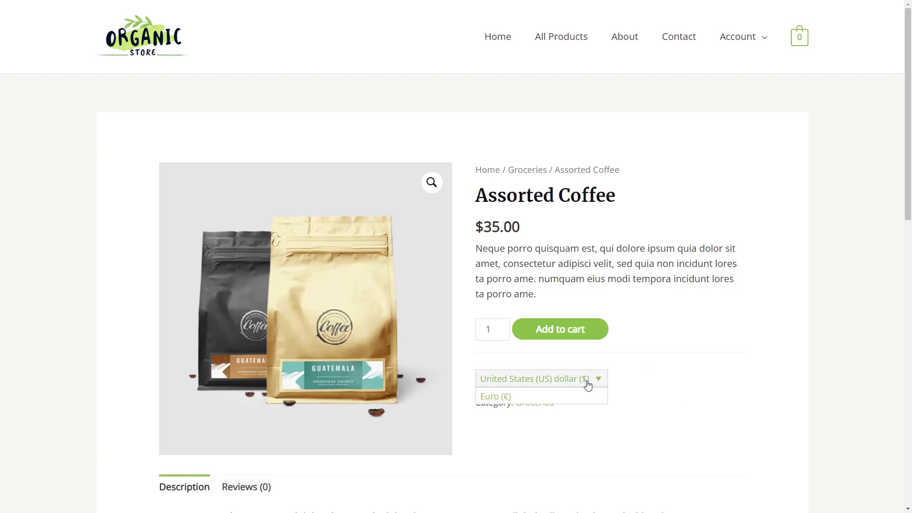
pyautogui.click(493, 396)
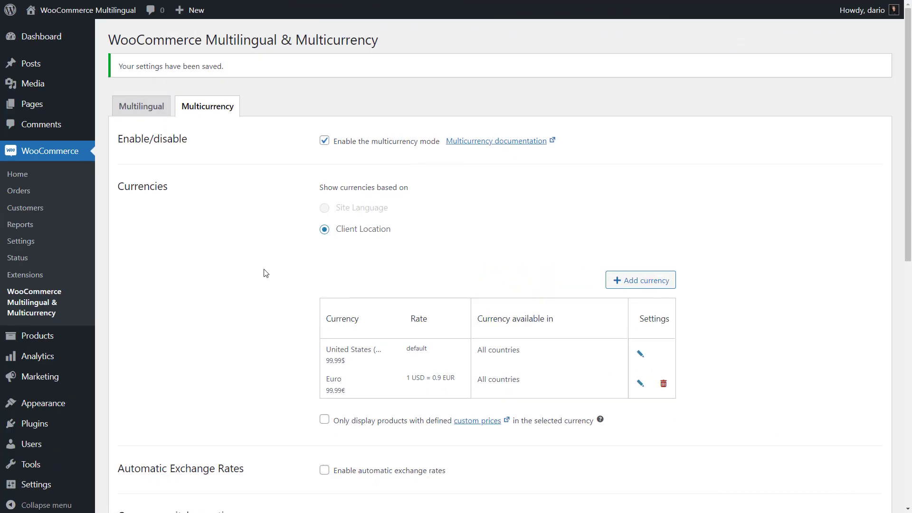
# Enable automatic exchange rates and enter the currencylayer API key
pyautogui.scroll(-3)
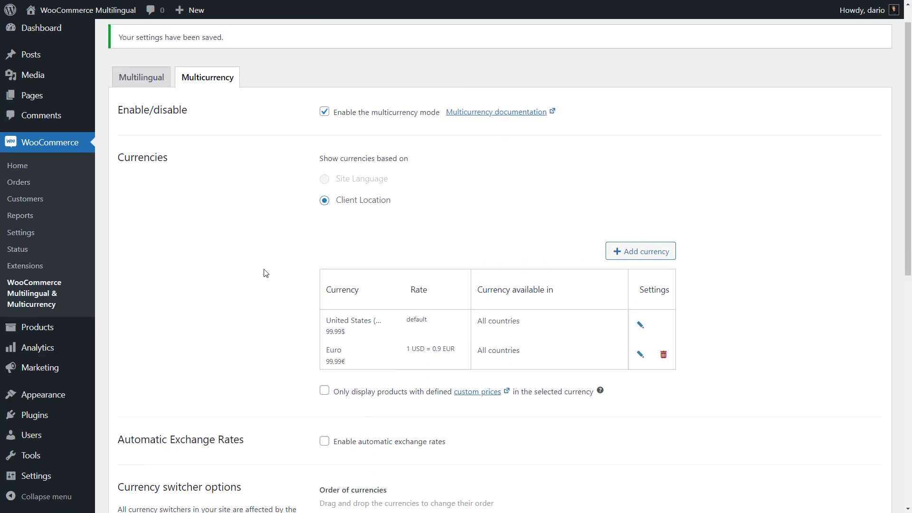
pyautogui.scroll(-3)
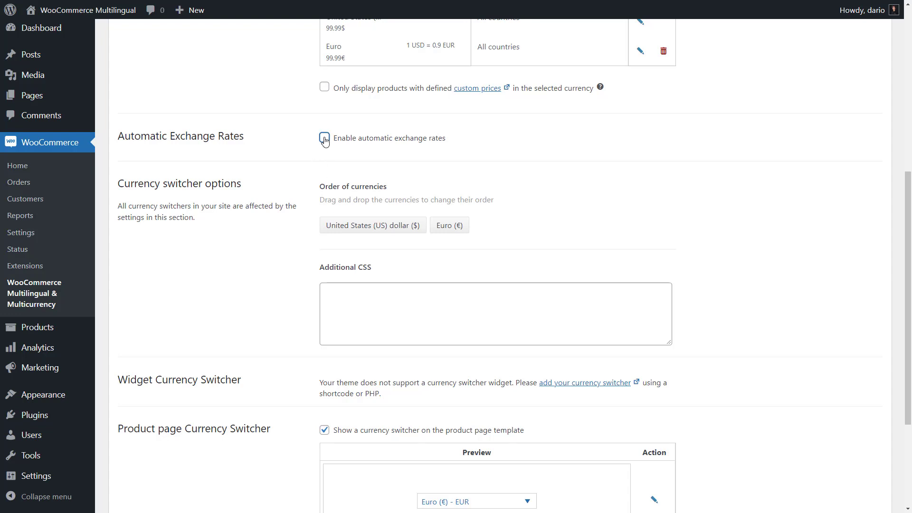
pyautogui.click(324, 138)
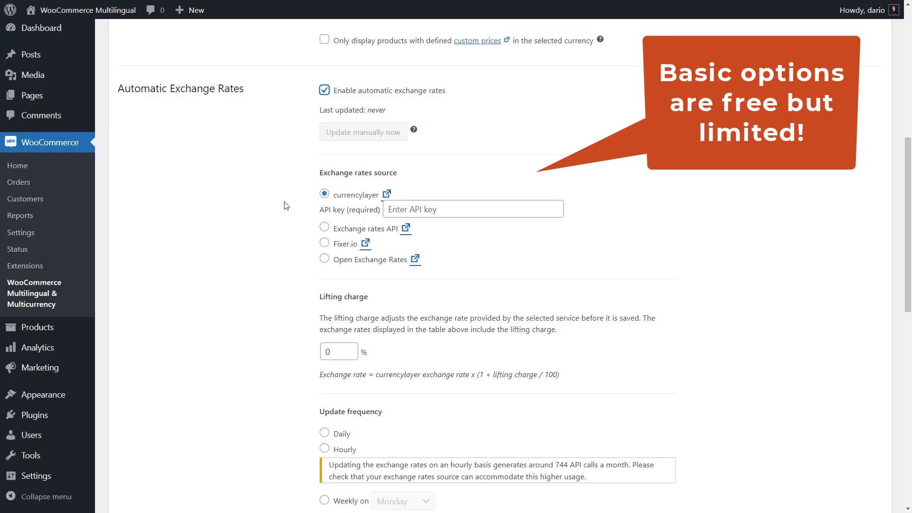
pyautogui.click(472, 209)
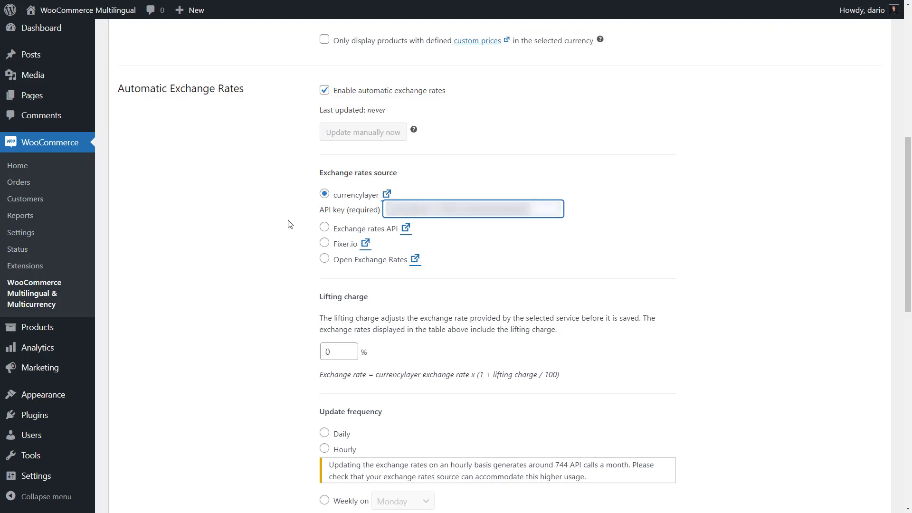
# Set exchange rates to update weekly and save the changes
pyautogui.scroll(-3)
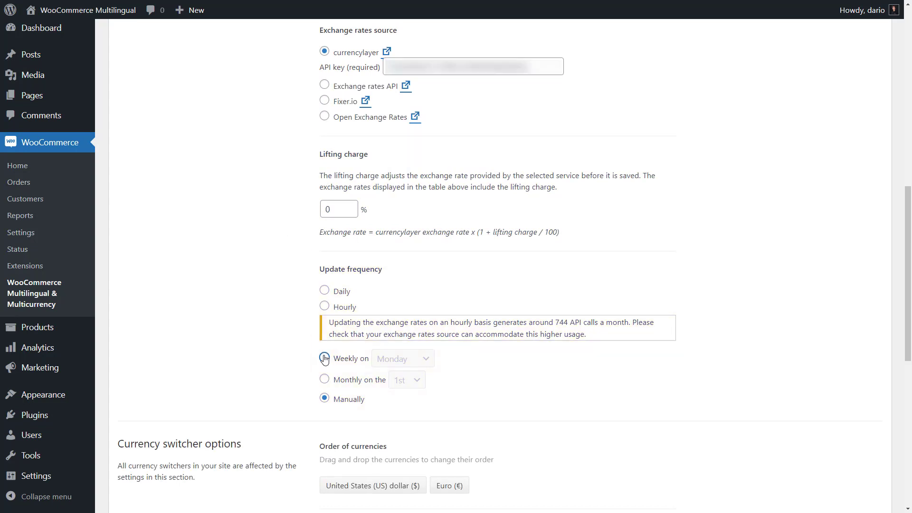
pyautogui.click(324, 358)
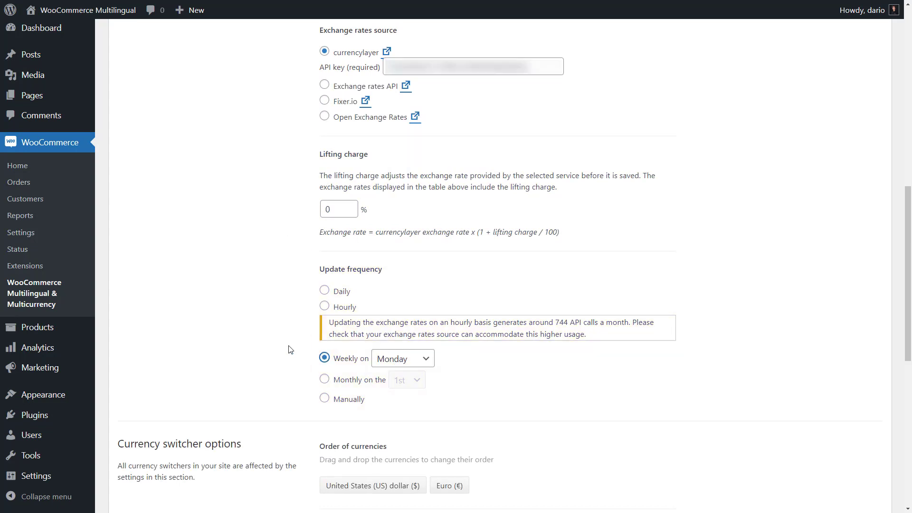
pyautogui.scroll(-3)
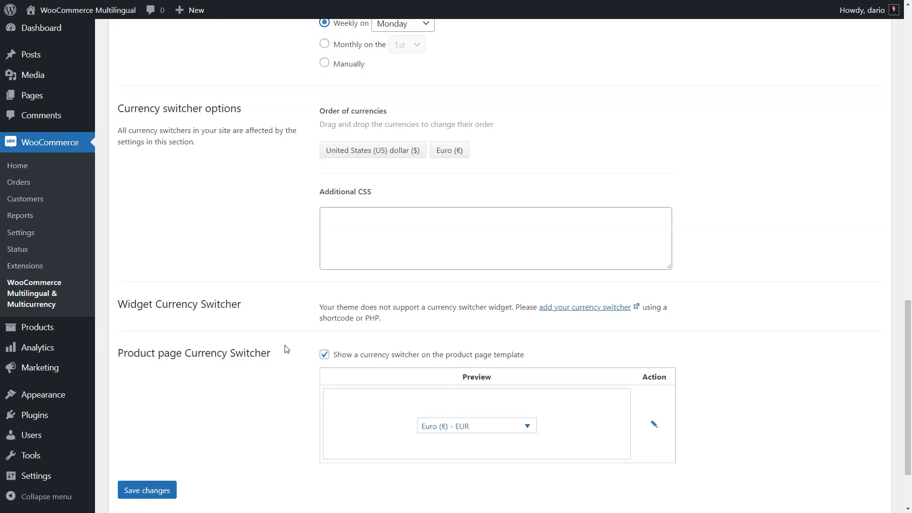
pyautogui.click(146, 490)
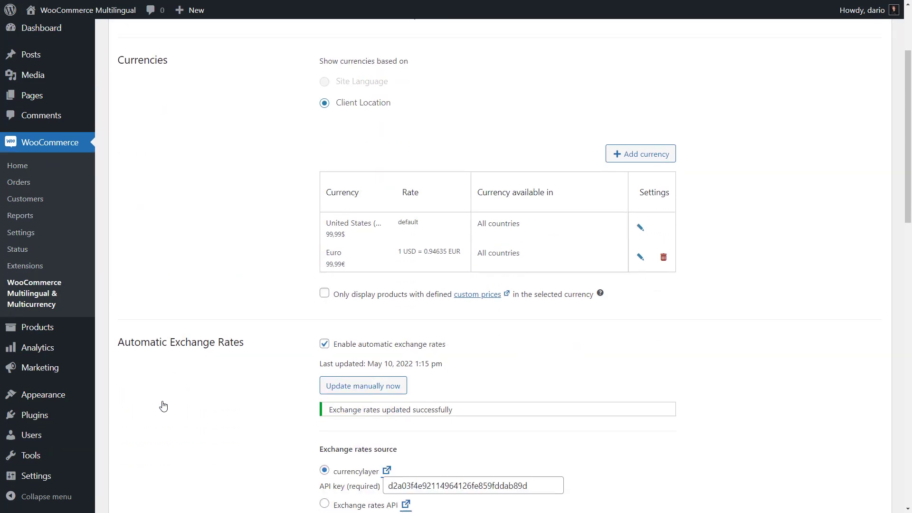
pyautogui.scroll(-3)
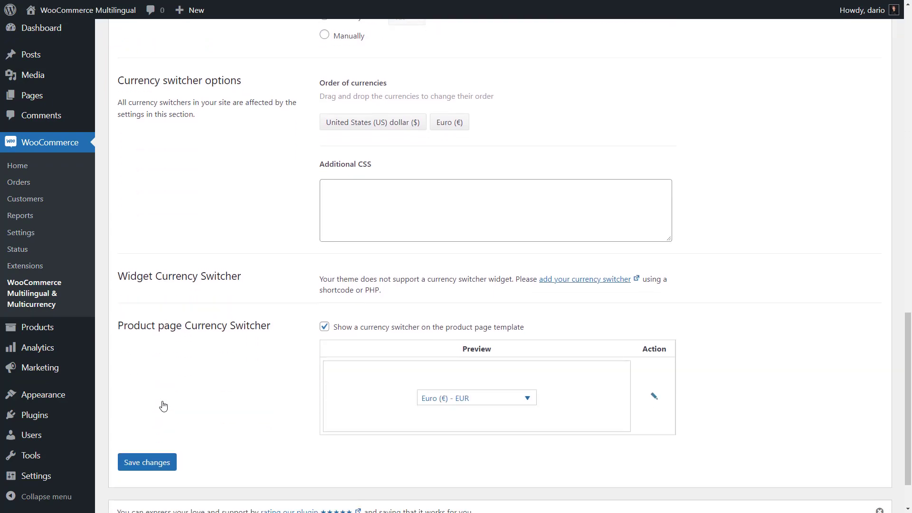
pyautogui.scroll(-3)
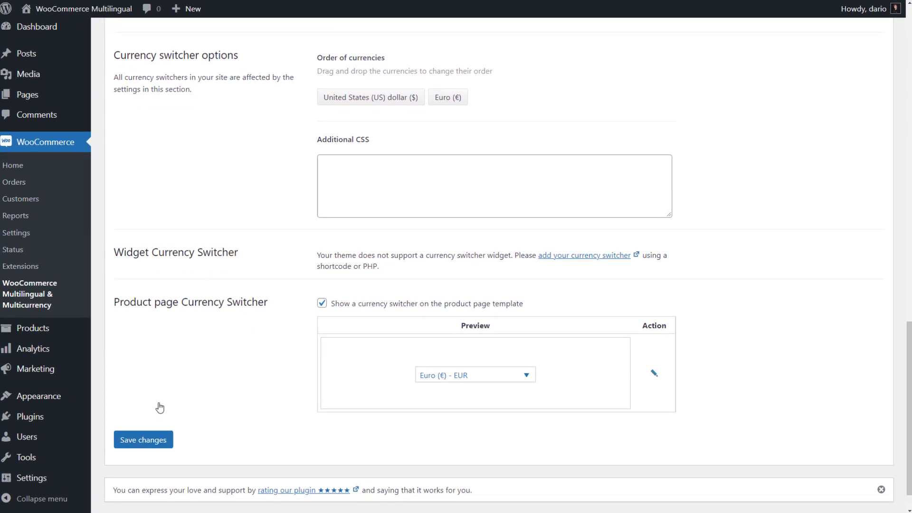
pyautogui.scroll(-3)
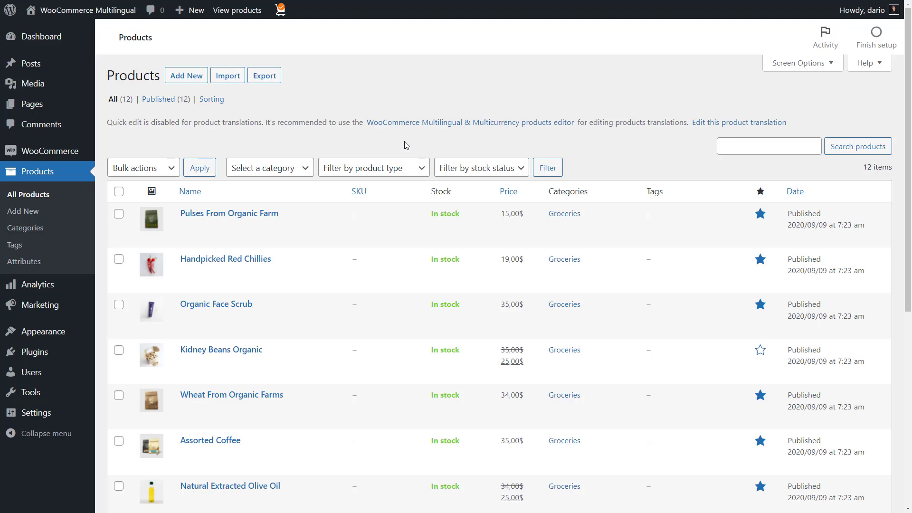
# Set Pulses From Organic Farm to manual currency prices with Euro regular price 12 and update it
pyautogui.click(229, 213)
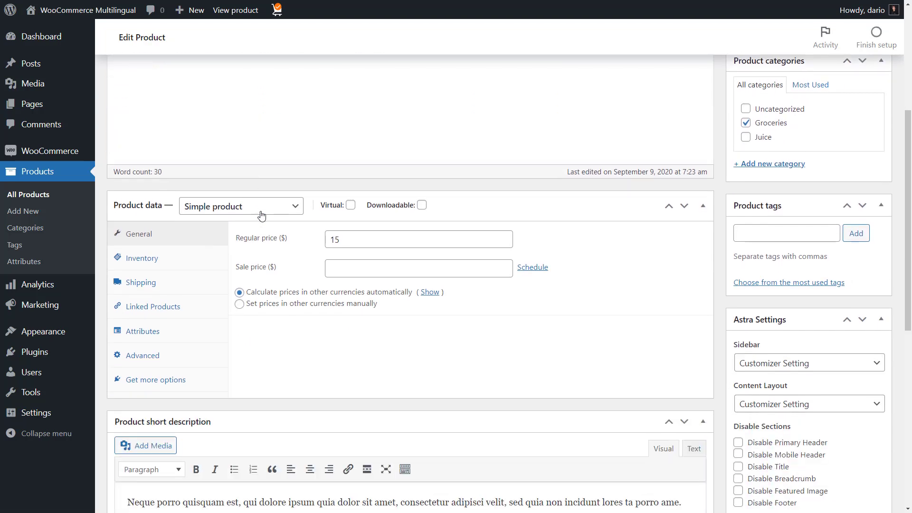
pyautogui.click(239, 303)
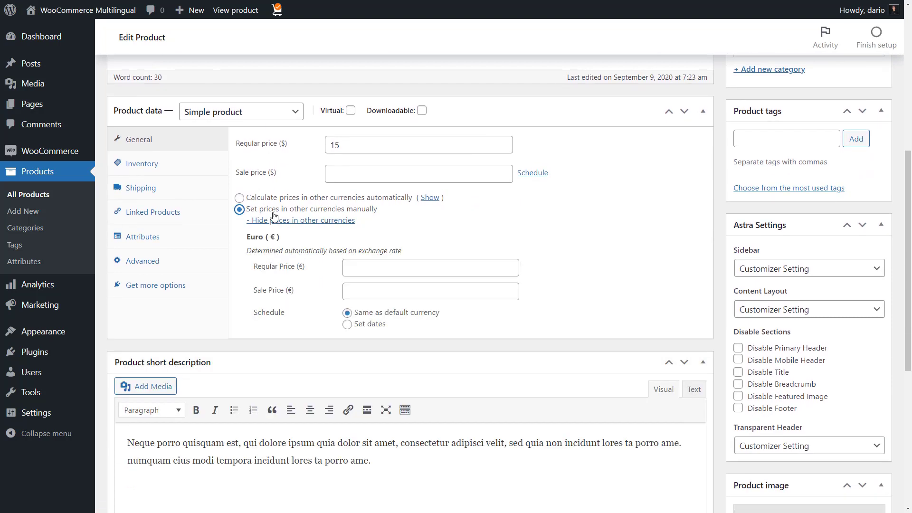
pyautogui.click(429, 267)
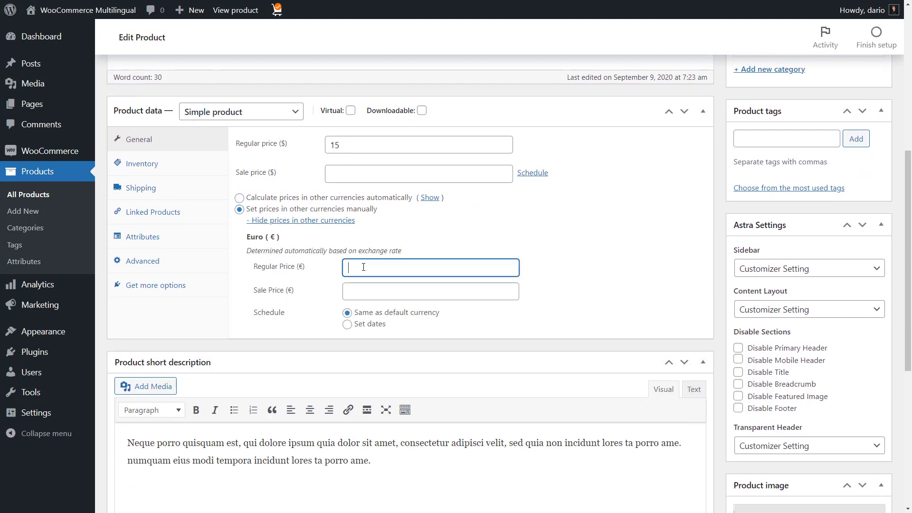
pyautogui.write('12')
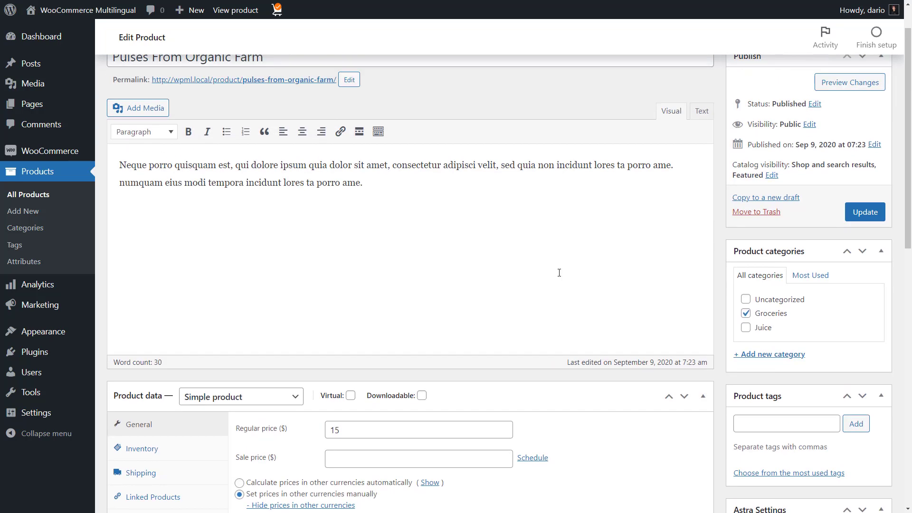
pyautogui.click(863, 211)
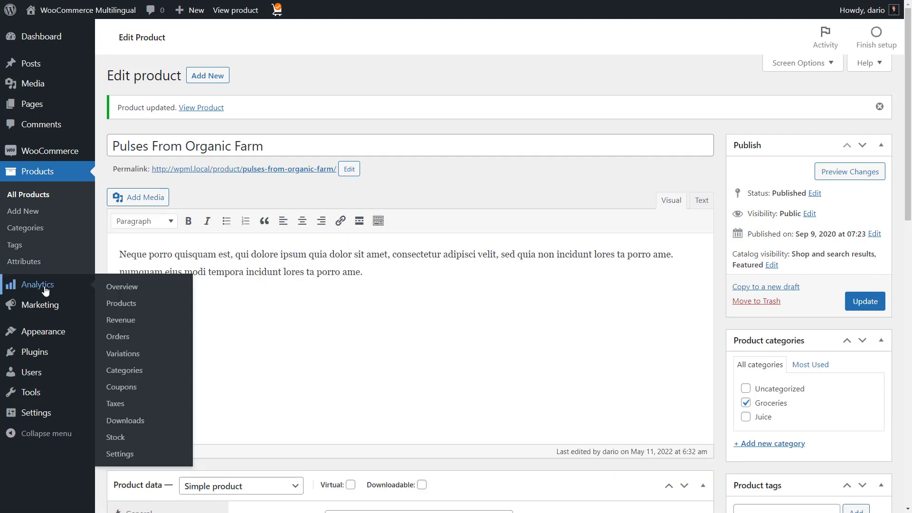
# Show the Analytics overview with figures reported in Euro
pyautogui.click(123, 285)
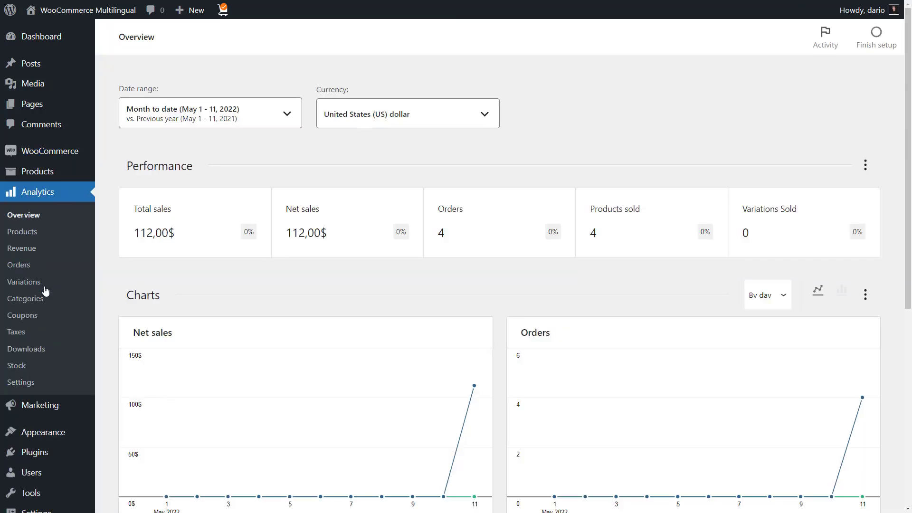
pyautogui.click(405, 113)
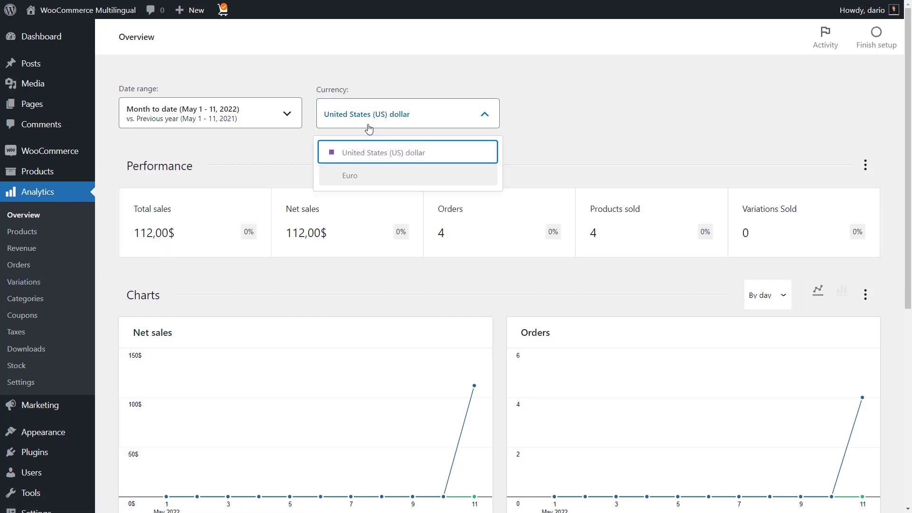
pyautogui.click(350, 176)
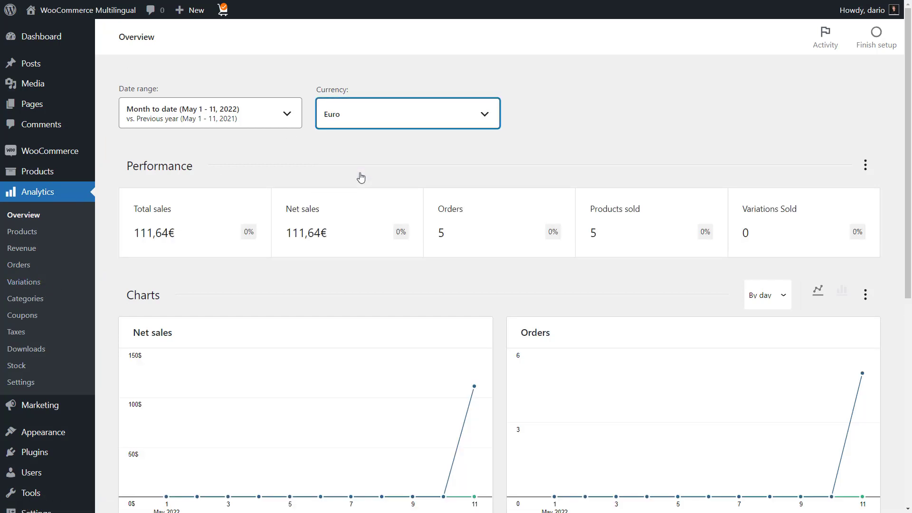